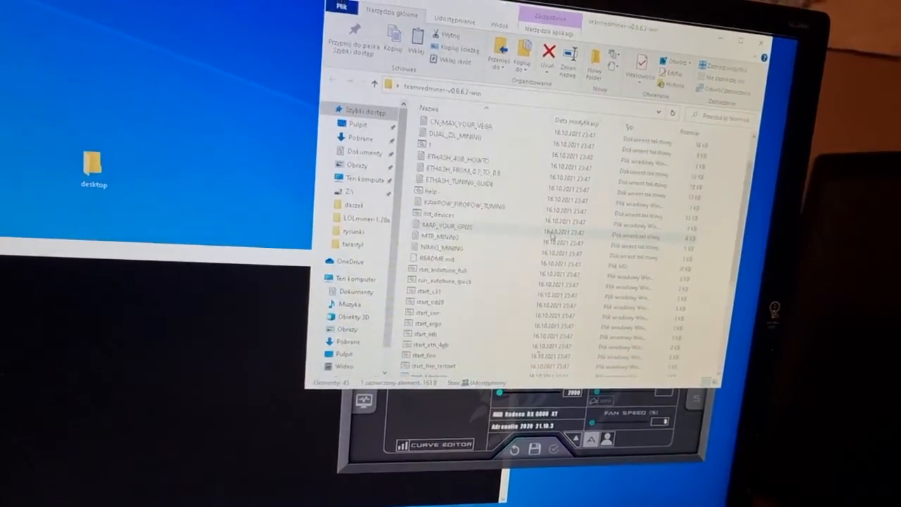
# Step: Scroll the teamredminer-v0.8.6.2-win folder to reach windows_tdr_fix.reg
pyautogui.scroll(-3)
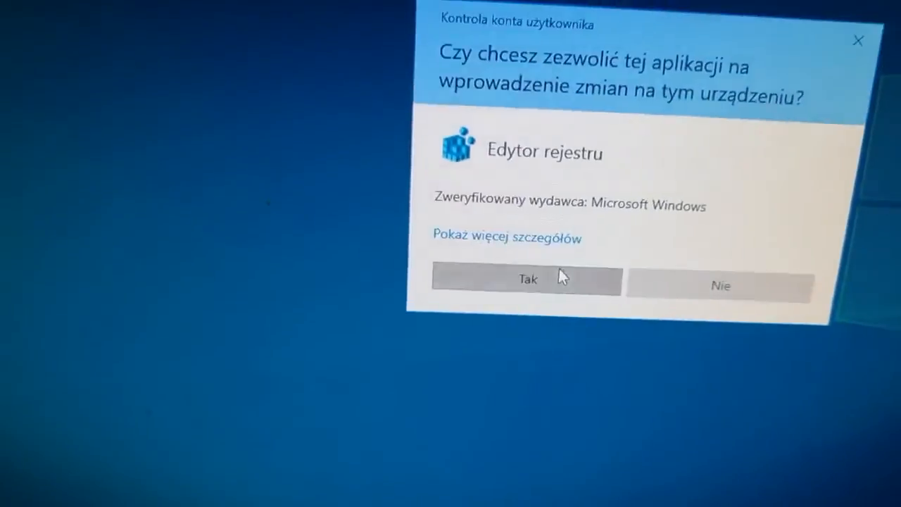
# Step: Approve the User Account Control prompt and confirm the TDR fix entries were added
pyautogui.click(526, 279)
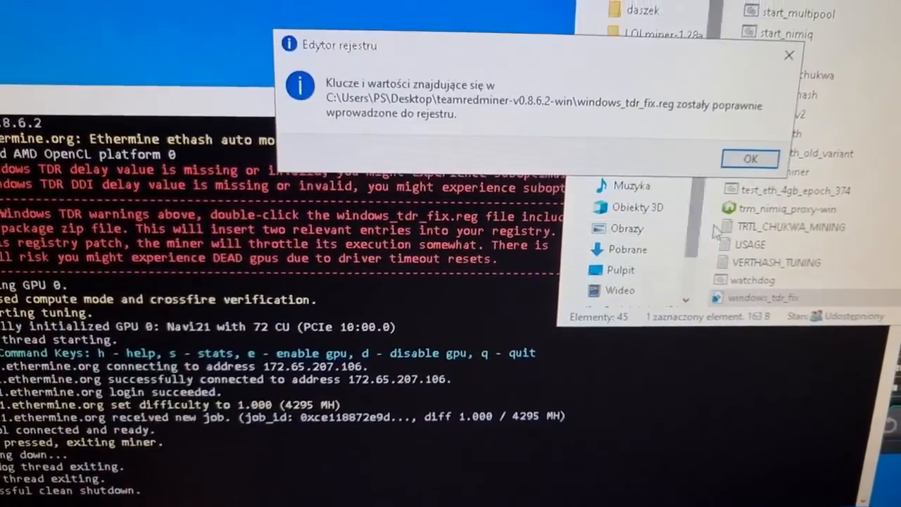
pyautogui.click(749, 158)
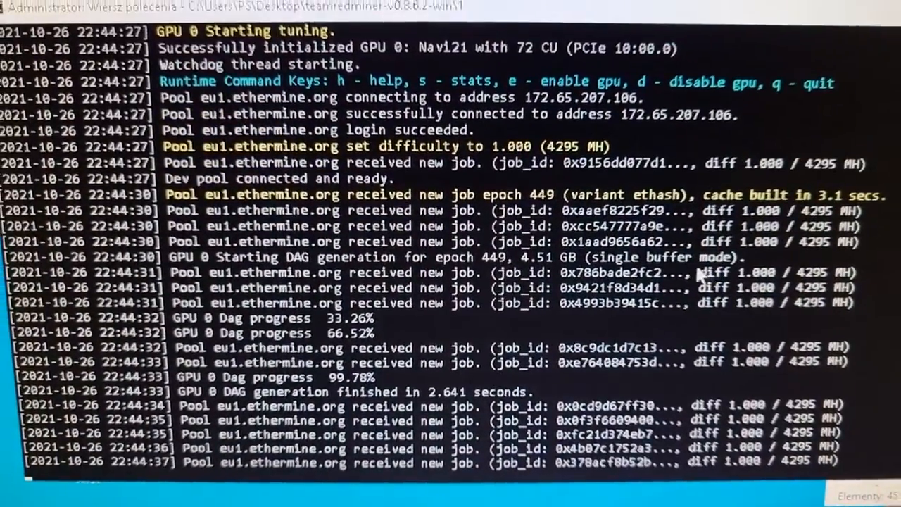
# Step: Scroll the miner console while the DAG builds and pool jobs arrive
pyautogui.scroll(-3)
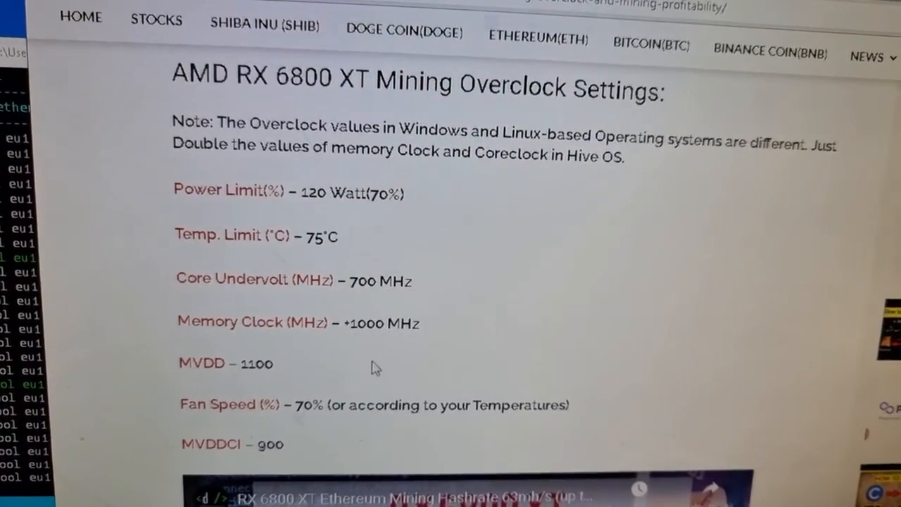
# Step: Highlight the +1000 MHz memory clock value and scroll through the overclock article
pyautogui.doubleClick(366, 323)
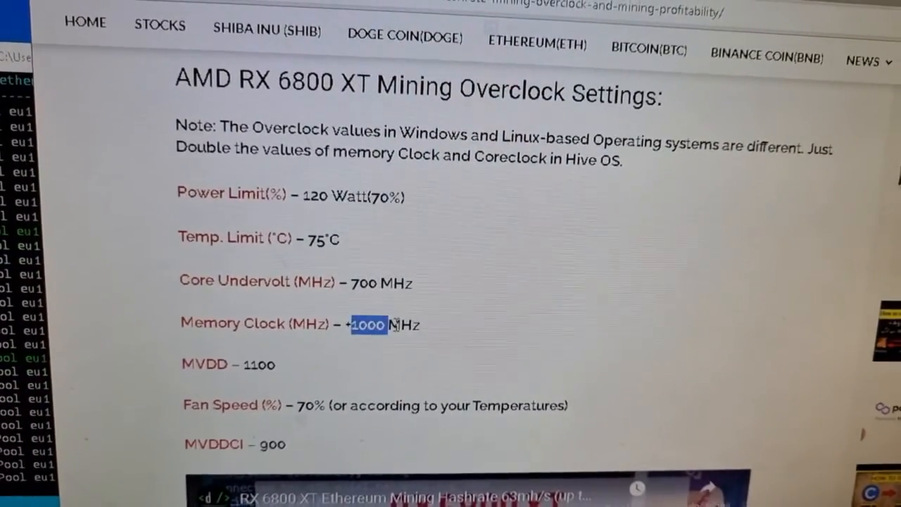
pyautogui.scroll(-3)
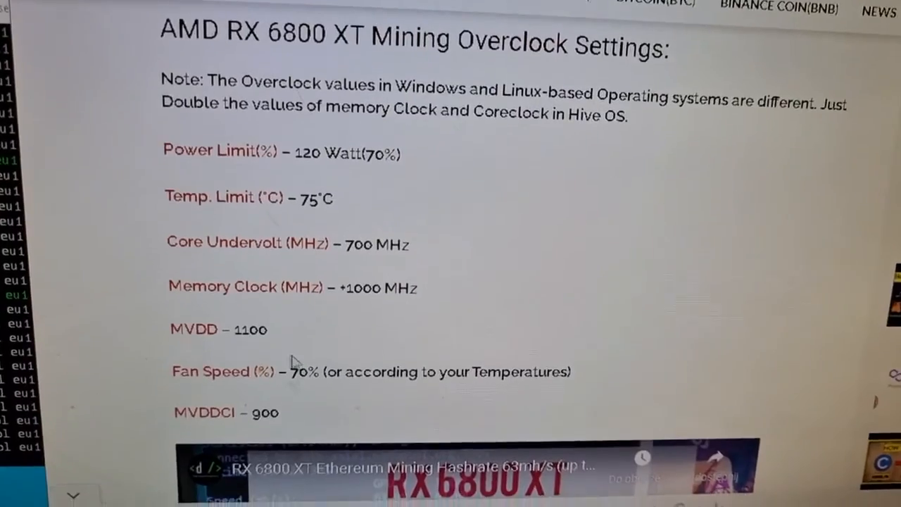
pyautogui.scroll(-3)
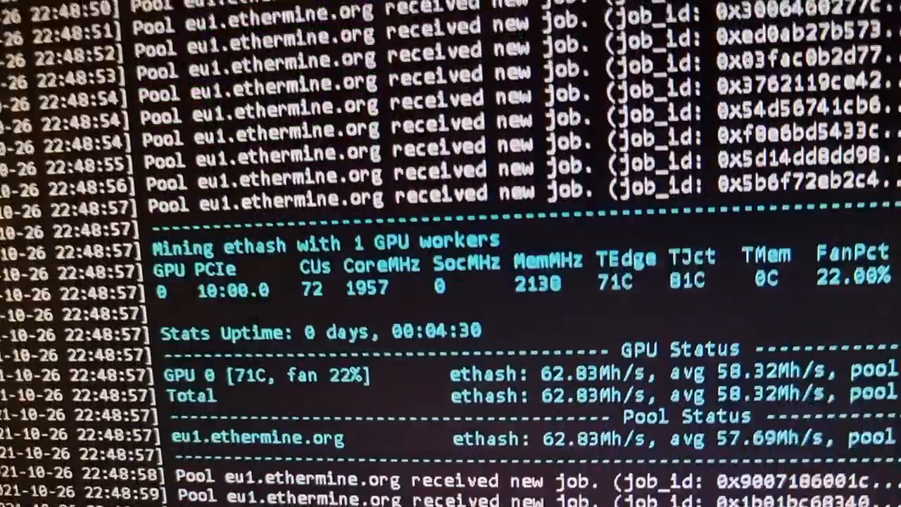
# Step: Scroll the TeamRedMiner stats showing the GPU at 62.83 Mh/s
pyautogui.scroll(-3)
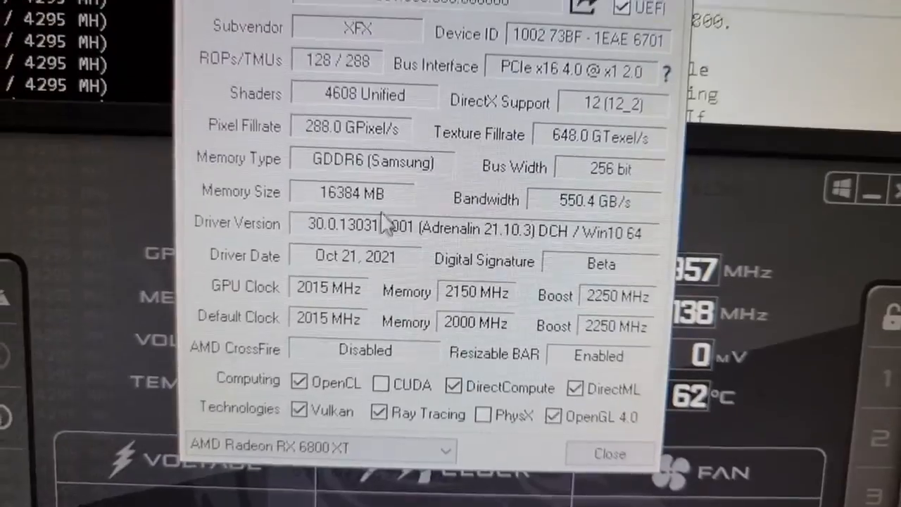
pyautogui.moveTo(317, 325)
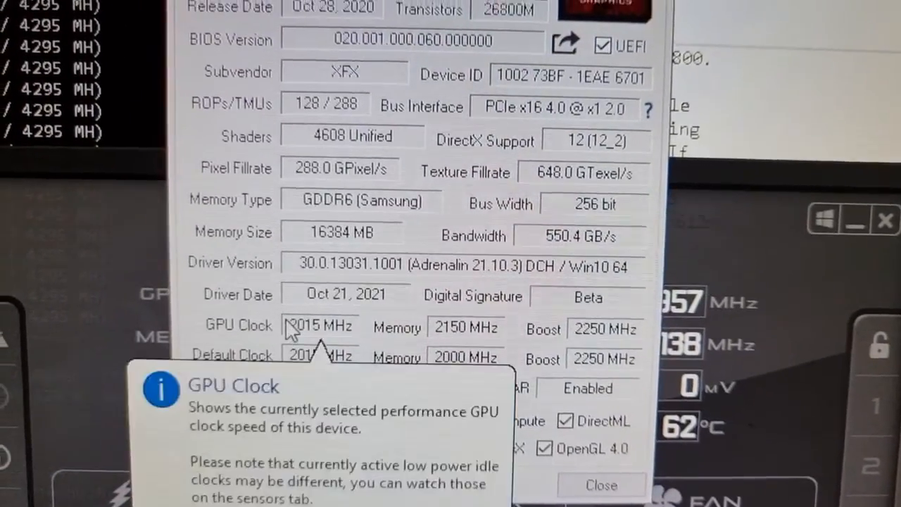
# Step: Check GPU-Z's GPU Clock field: 2015 MHz GPU, 2150 MHz memory
pyautogui.click(600, 485)
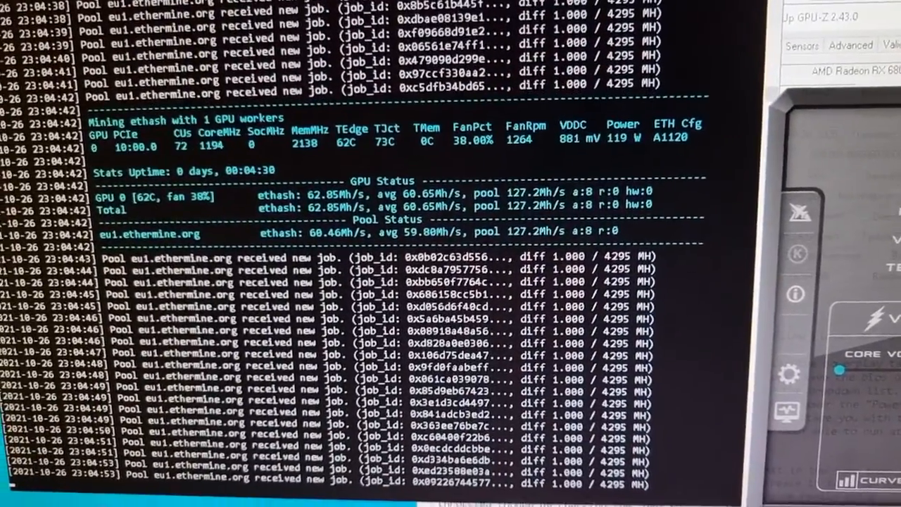
# Step: Scroll the console to view 62.85 Mh/s at 62°C and 119 W
pyautogui.scroll(-3)
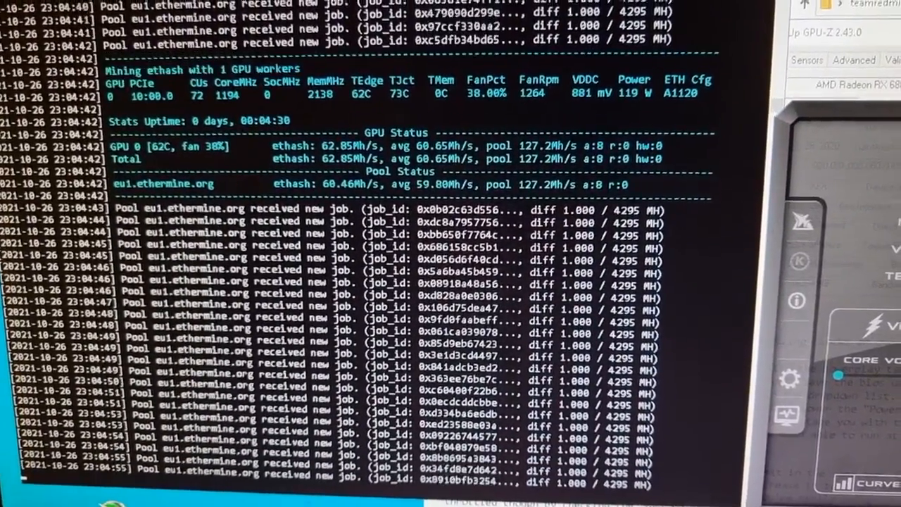